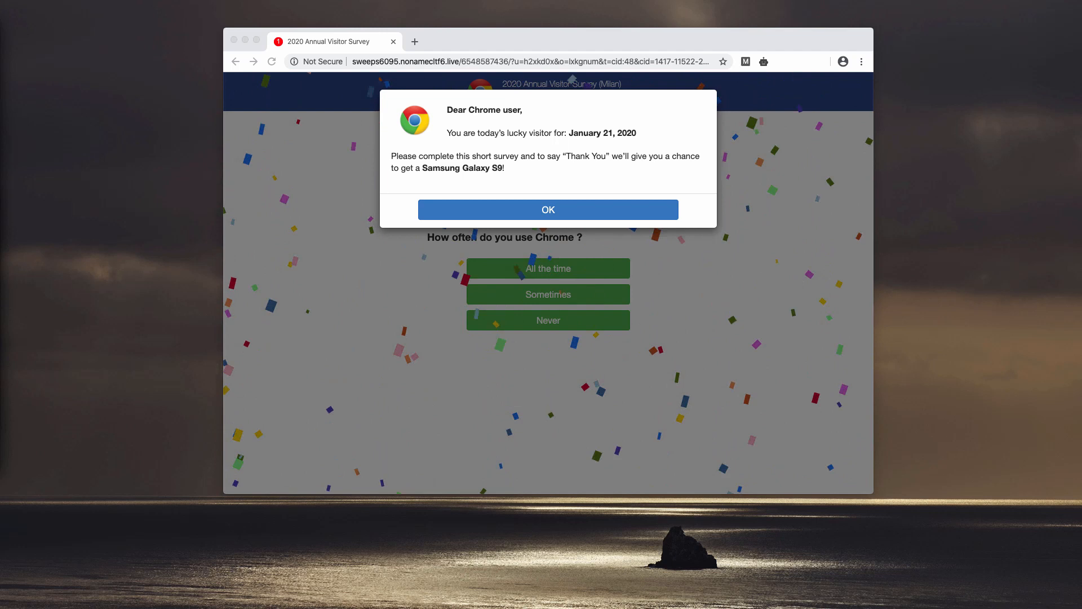
mouse_move(68, 269)
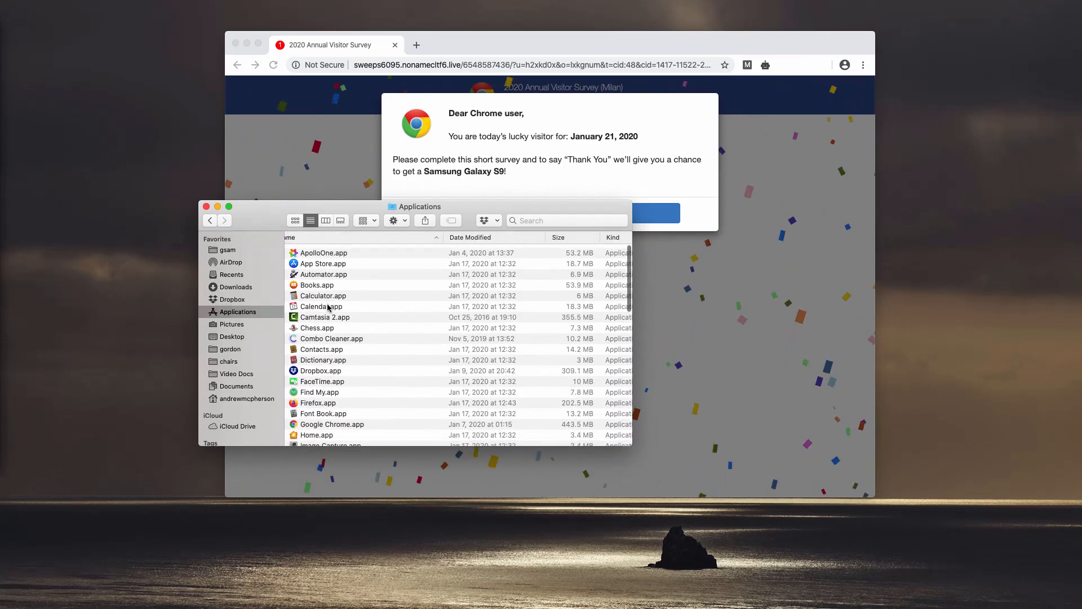
- Browse the installed apps in the Applications folder, then close the Finder window
scroll(down, 3)
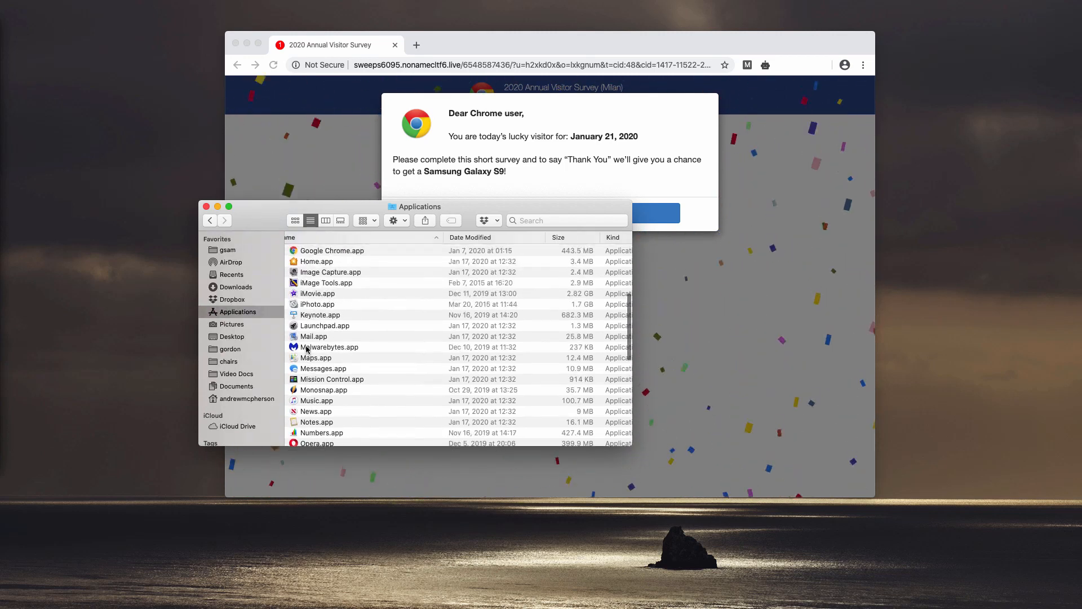
scroll(up, 3)
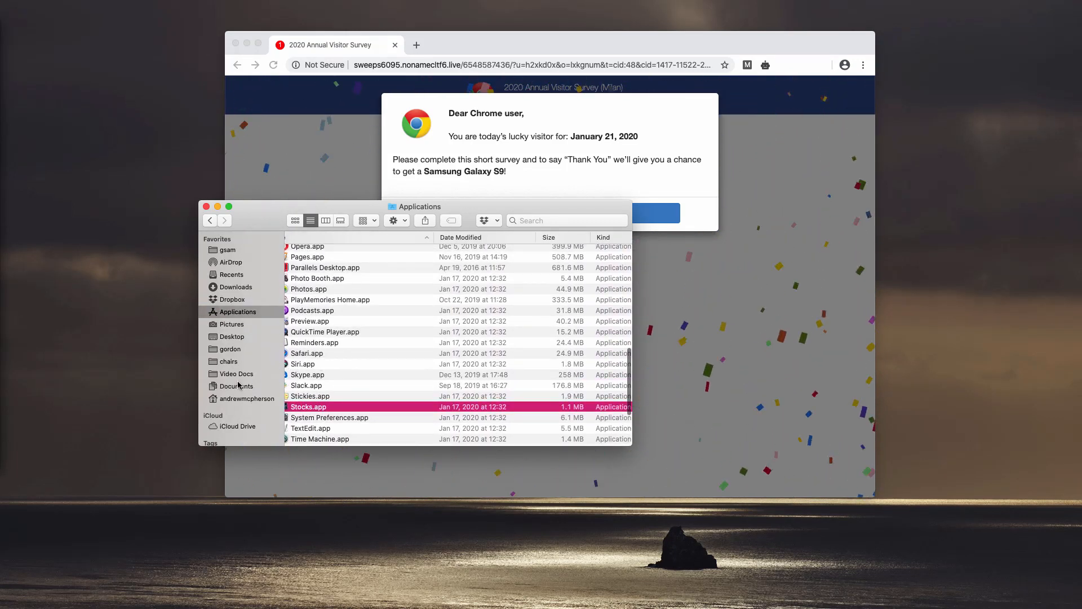
mouse_move(202, 211)
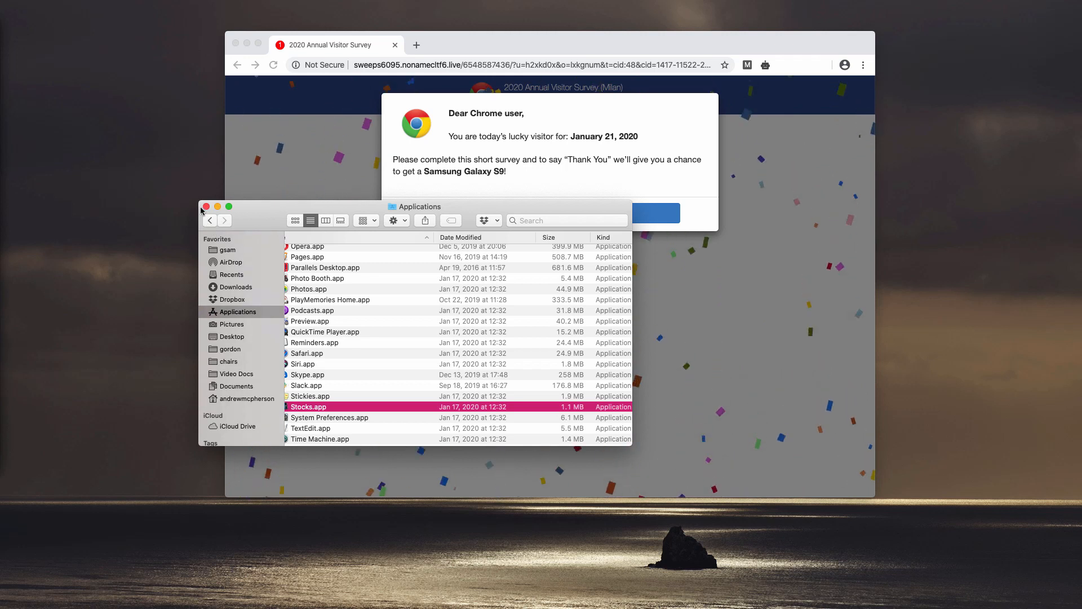
click(206, 206)
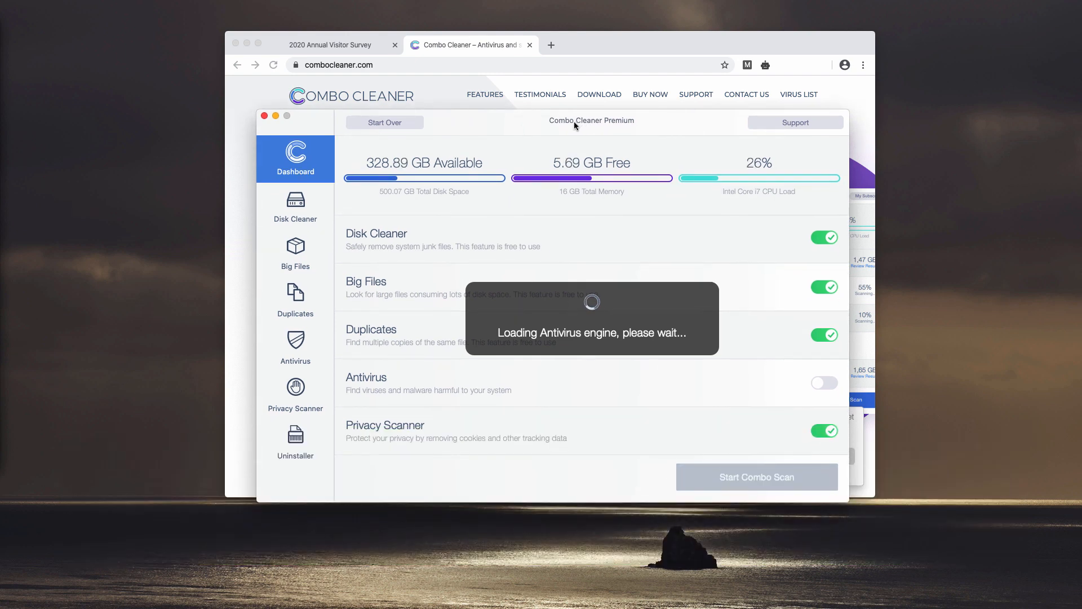
mouse_move(648, 140)
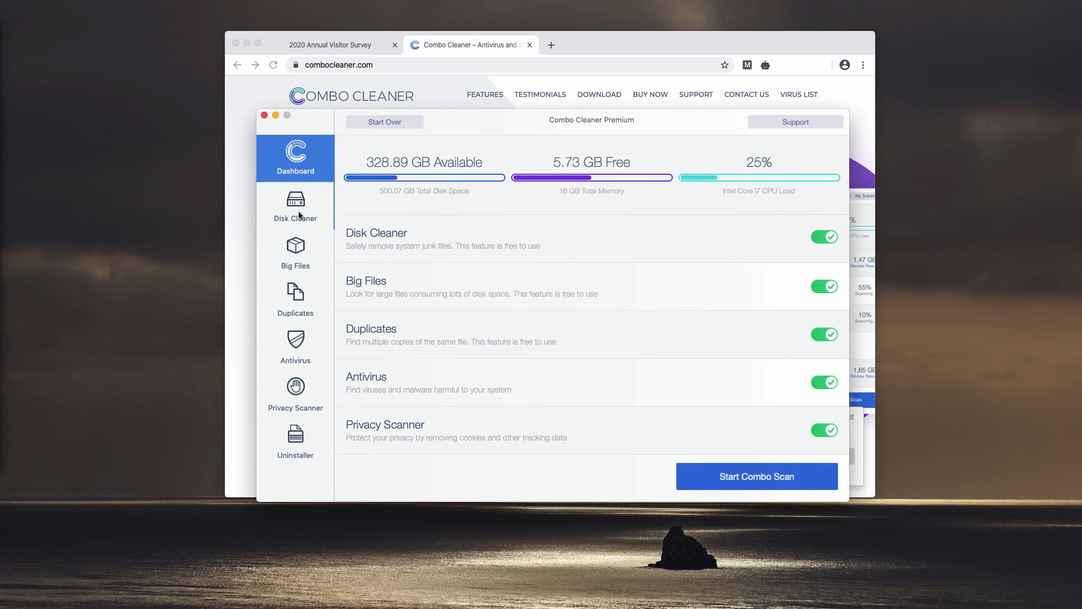
- Review the Disk Cleaner and Antivirus modules, then launch a combo scan from the Dashboard
click(296, 206)
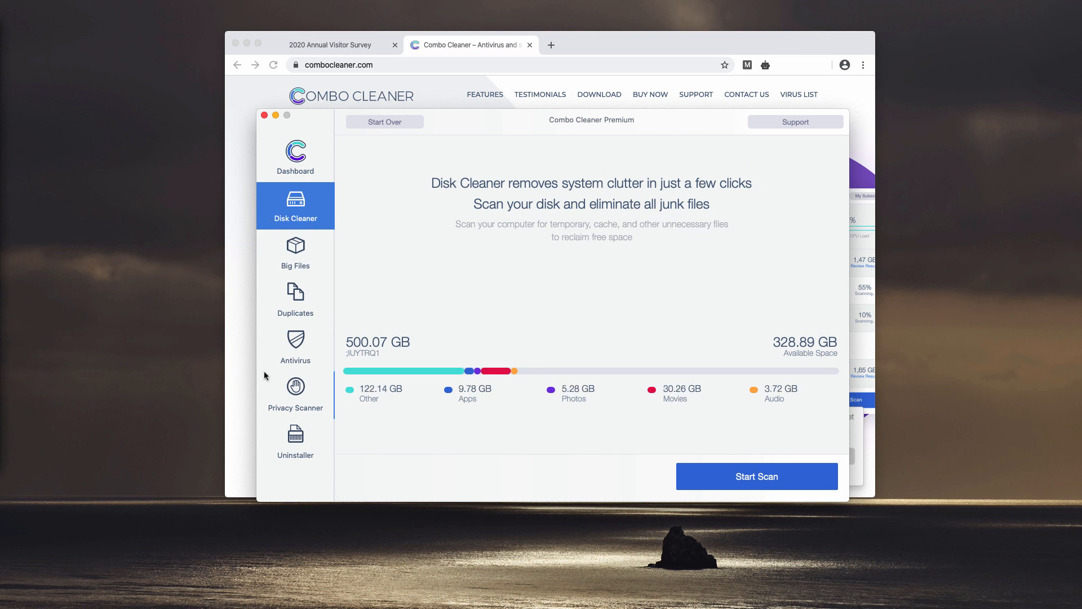
mouse_move(295, 346)
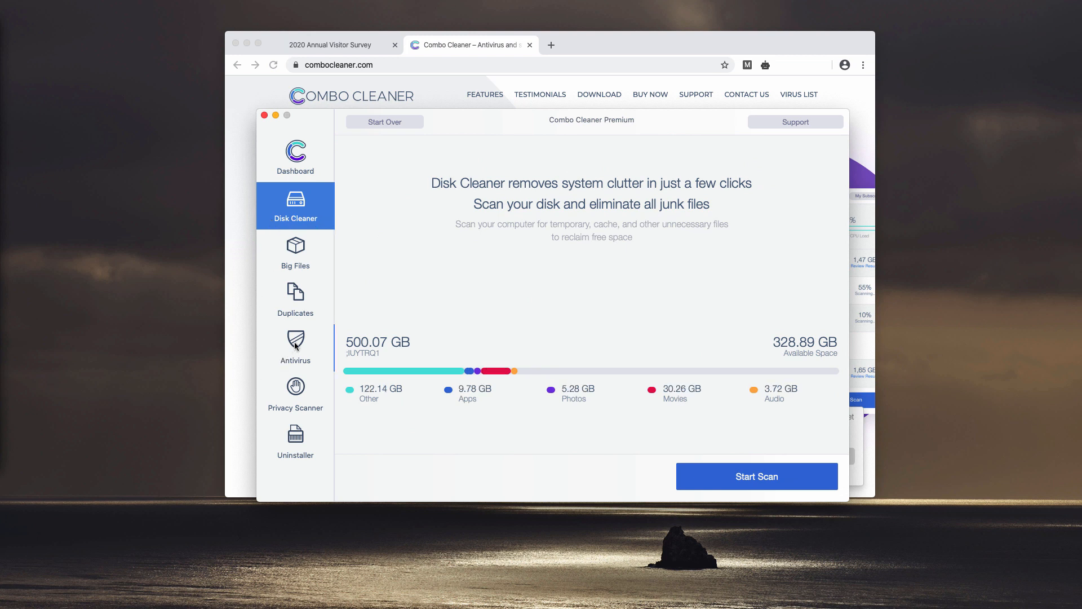
click(296, 347)
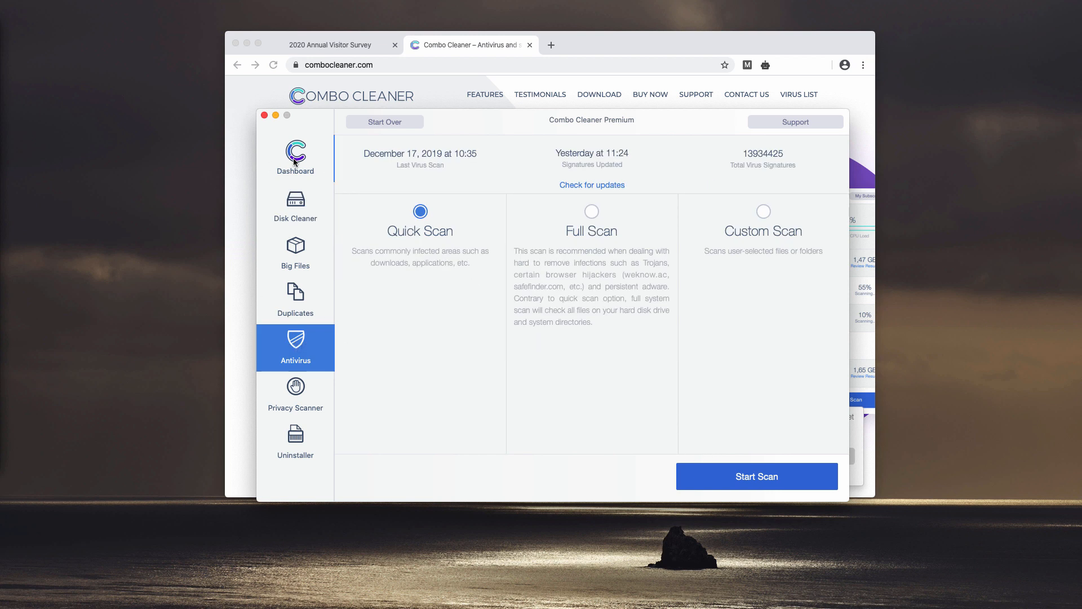
click(295, 155)
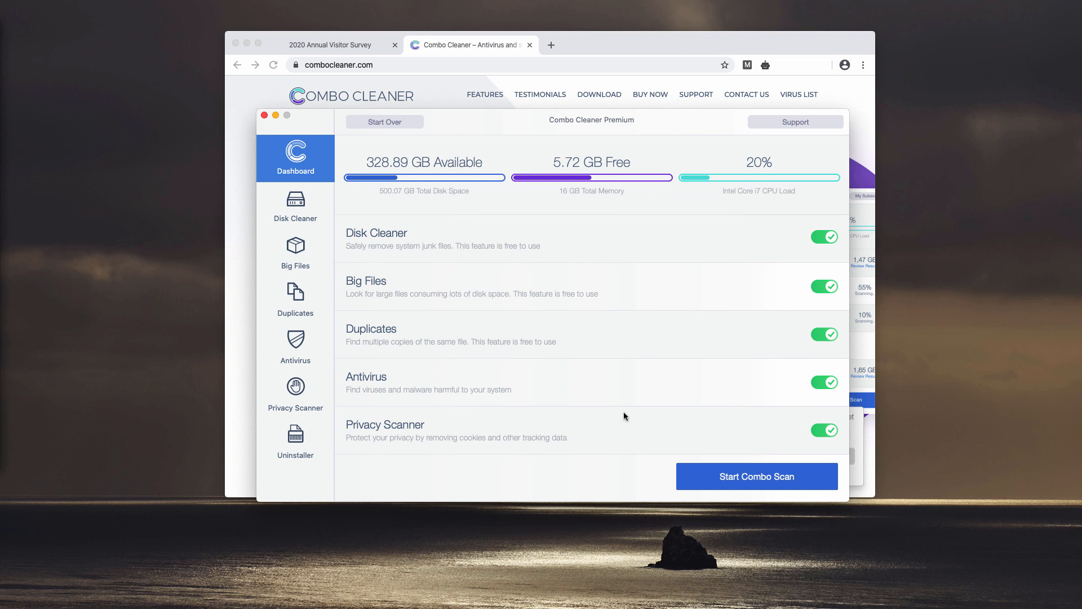
click(757, 477)
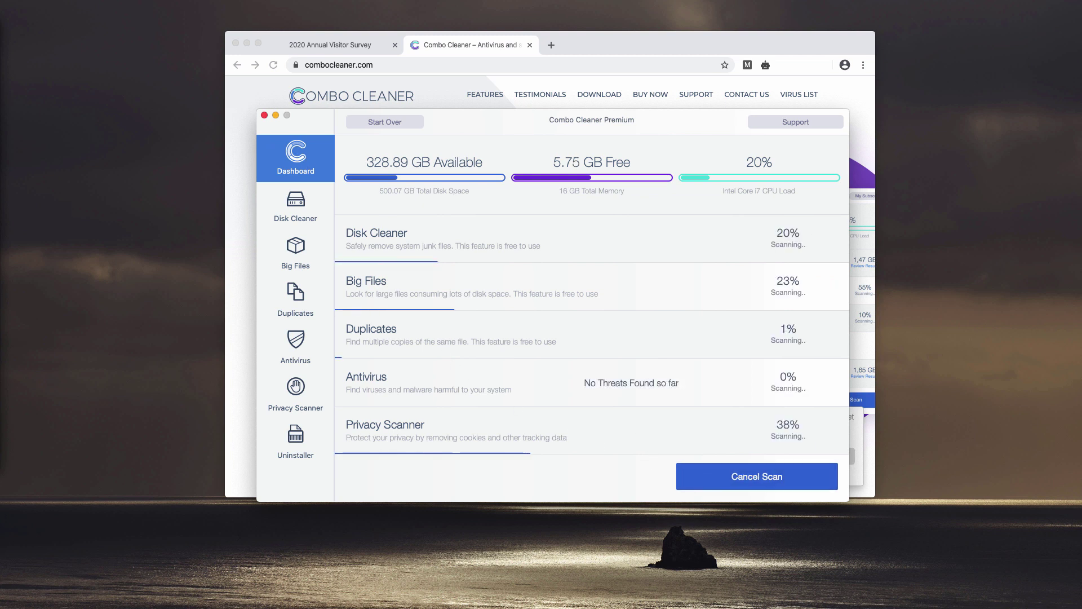